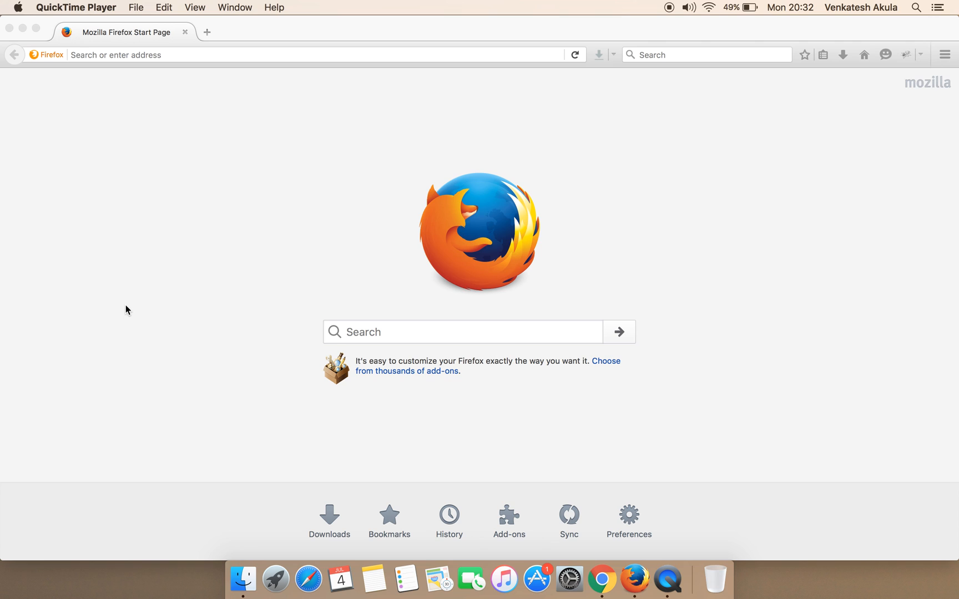
# - Bring the Firefox window to the front and open its Tools menu
pyautogui.click(461, 331)
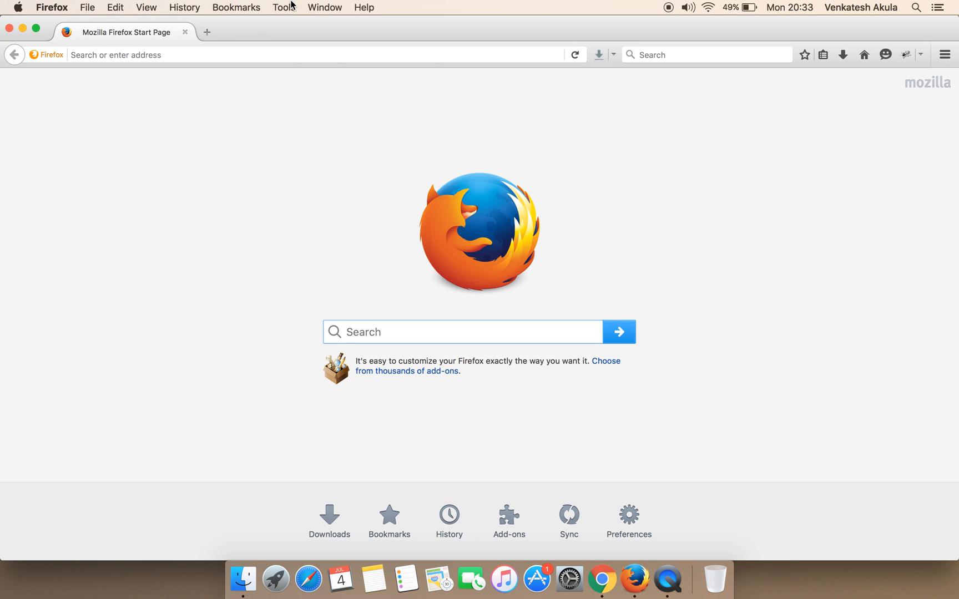
pyautogui.click(283, 6)
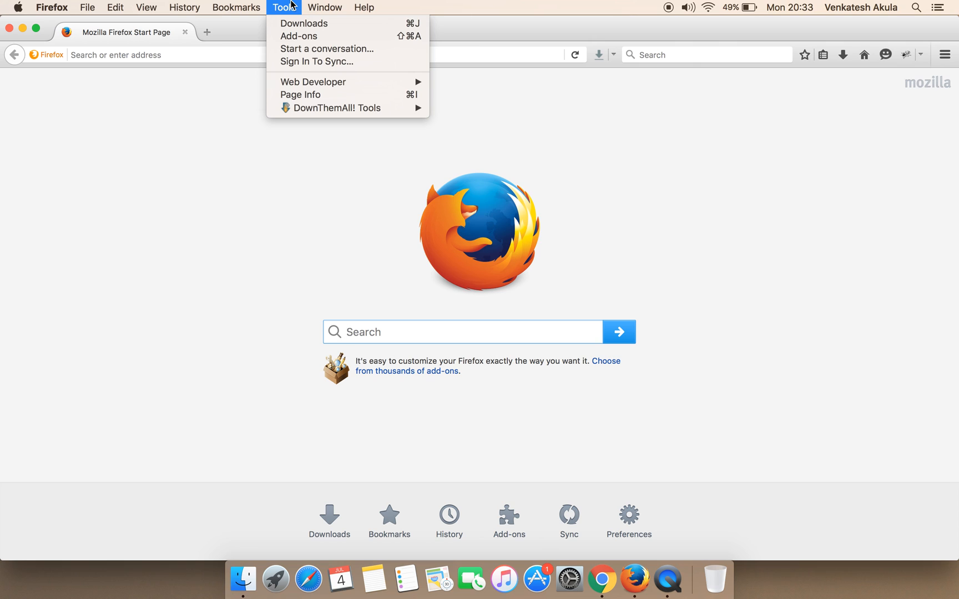
pyautogui.moveTo(299, 36)
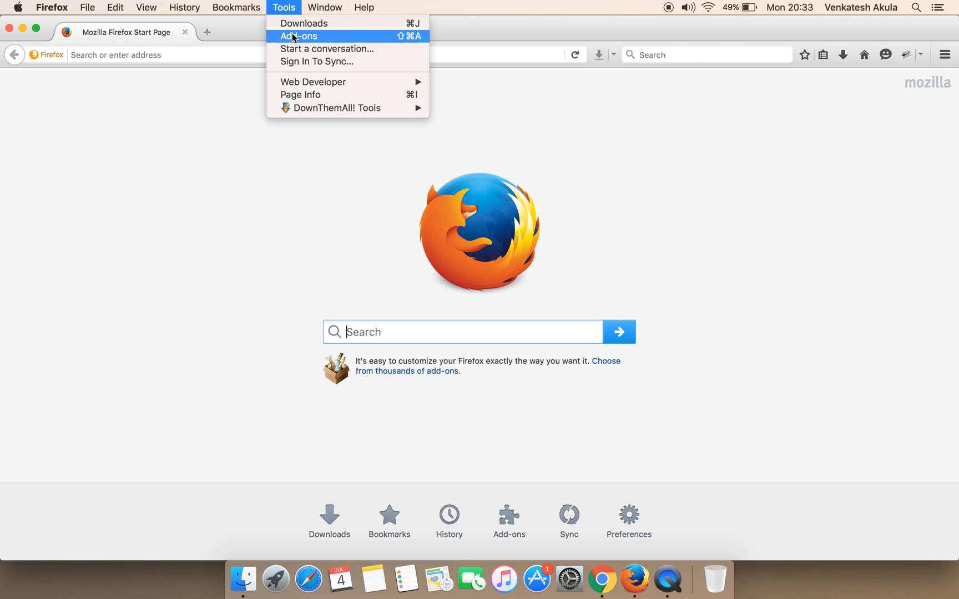
# - Open Tools > Add-ons and search Get Add-ons for 'adblock'
pyautogui.click(299, 35)
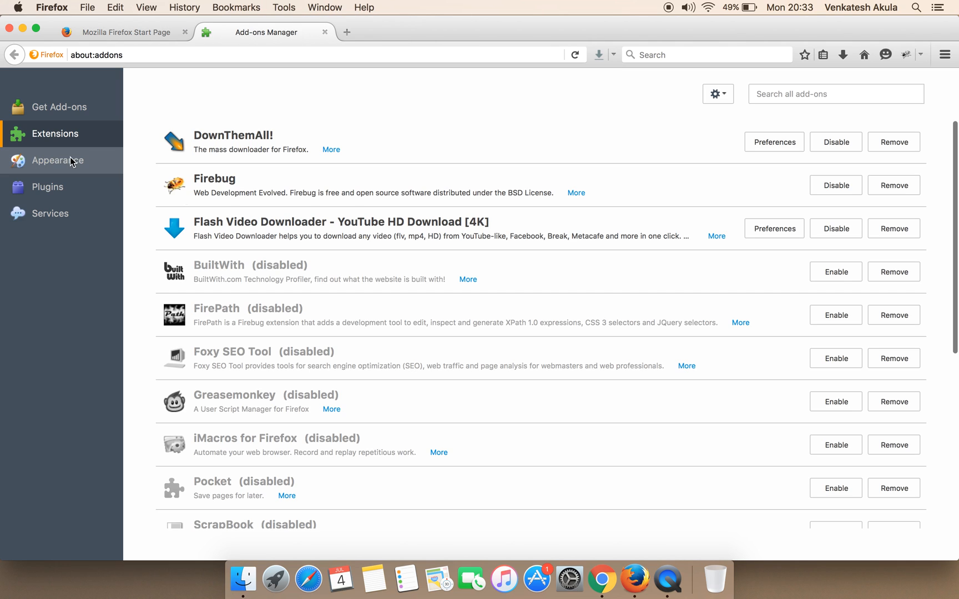
pyautogui.click(59, 106)
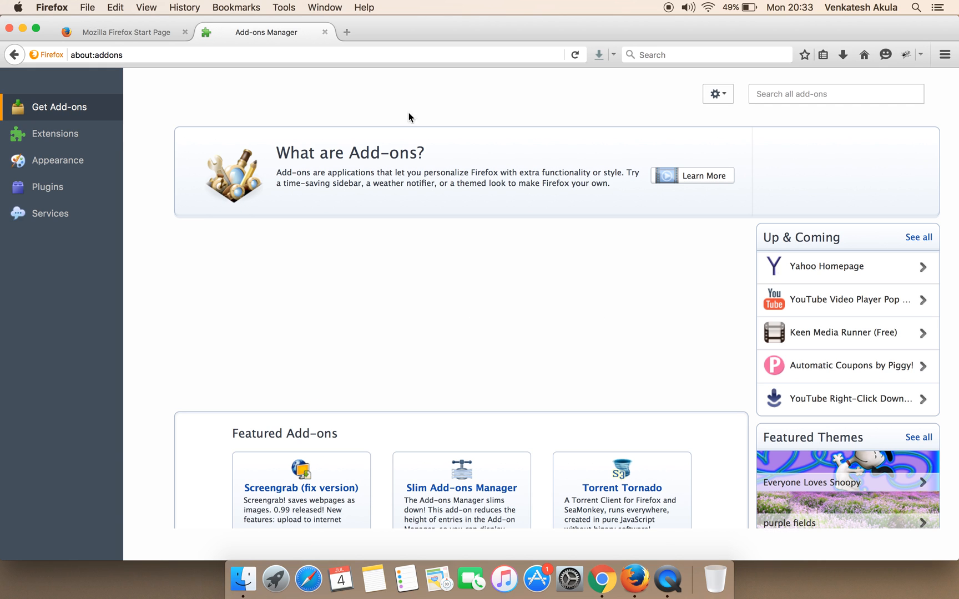
pyautogui.click(836, 93)
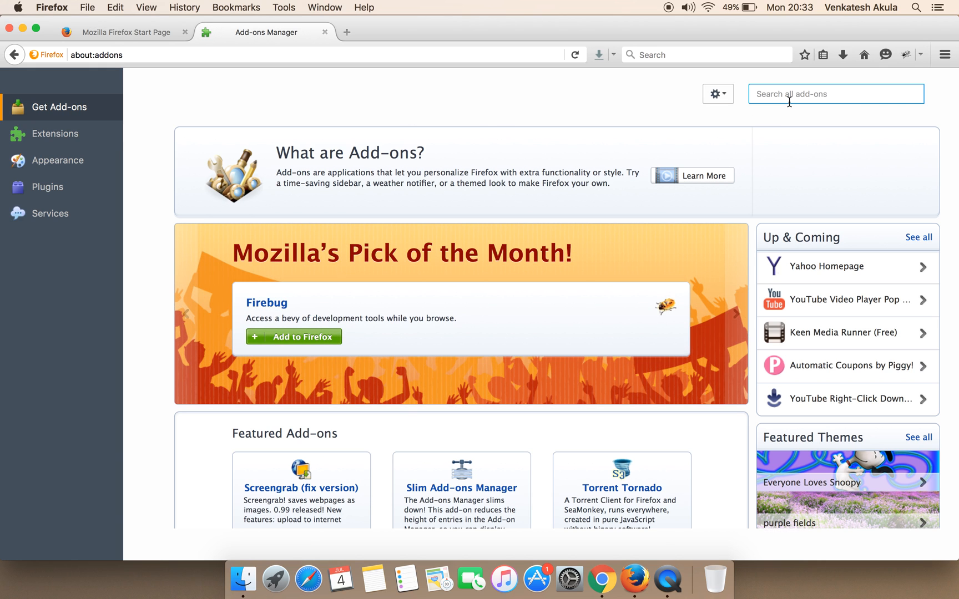
pyautogui.write('adblco')
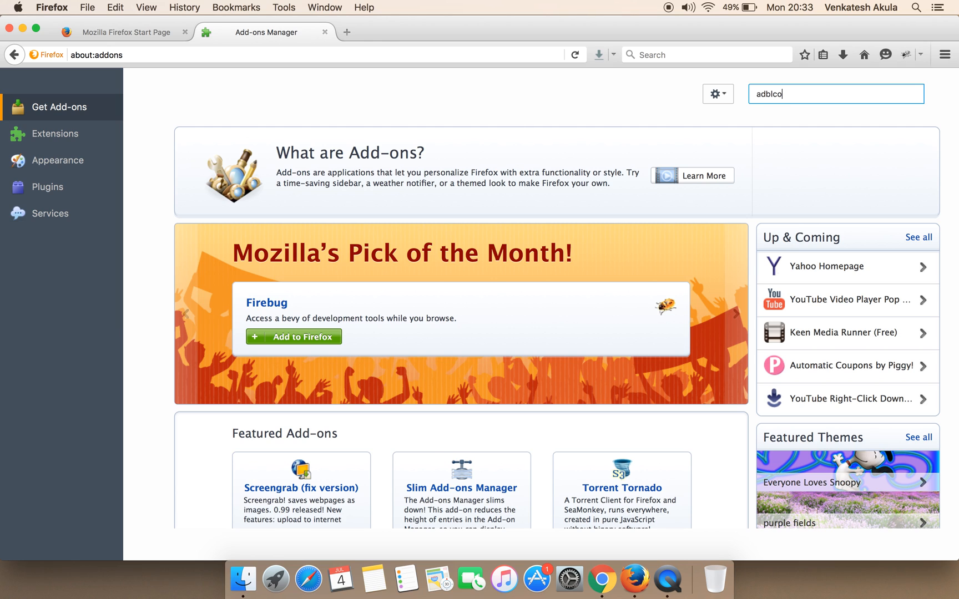
pyautogui.write('ock')
pyautogui.press('Return')
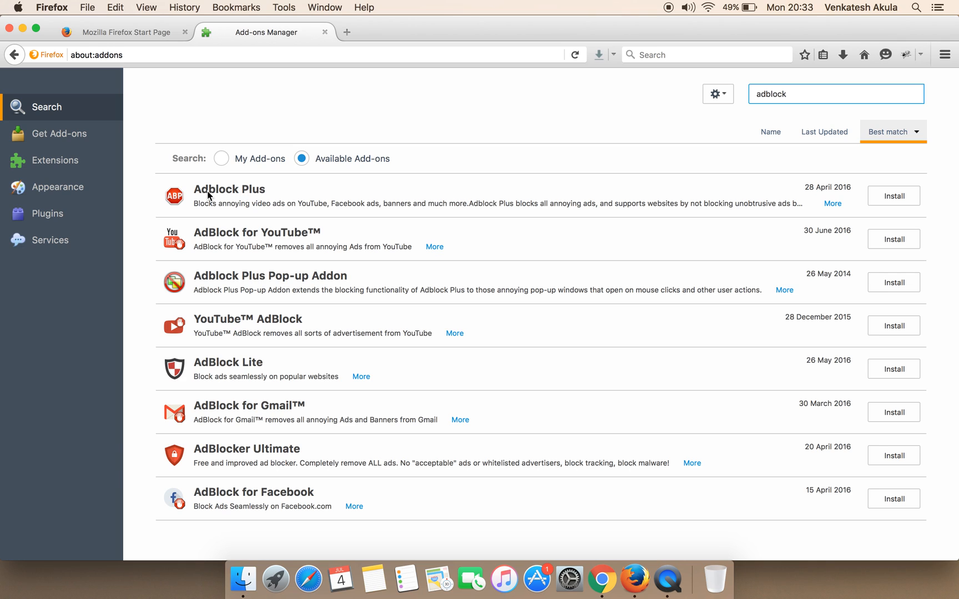
pyautogui.moveTo(894, 195)
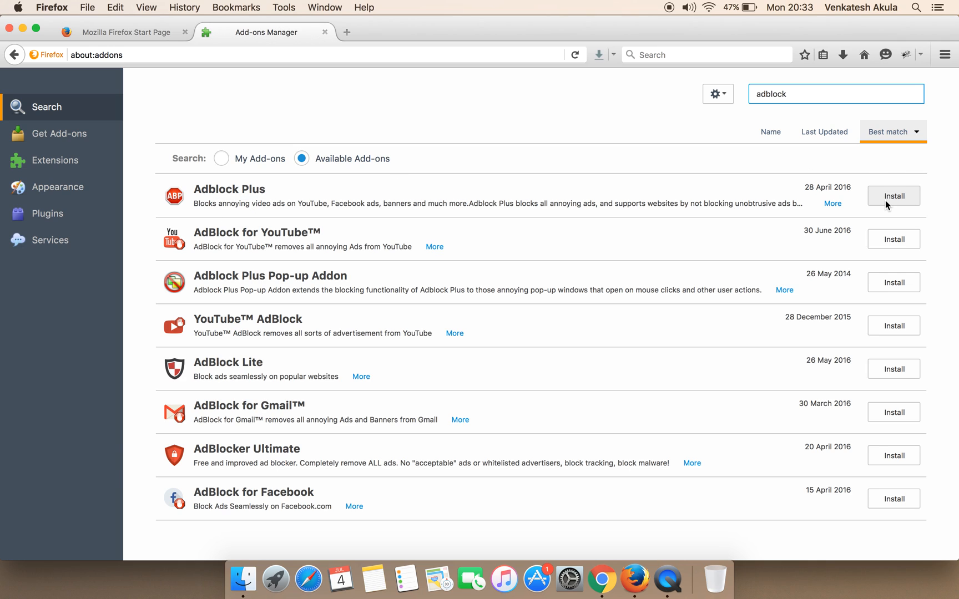
pyautogui.moveTo(894, 196)
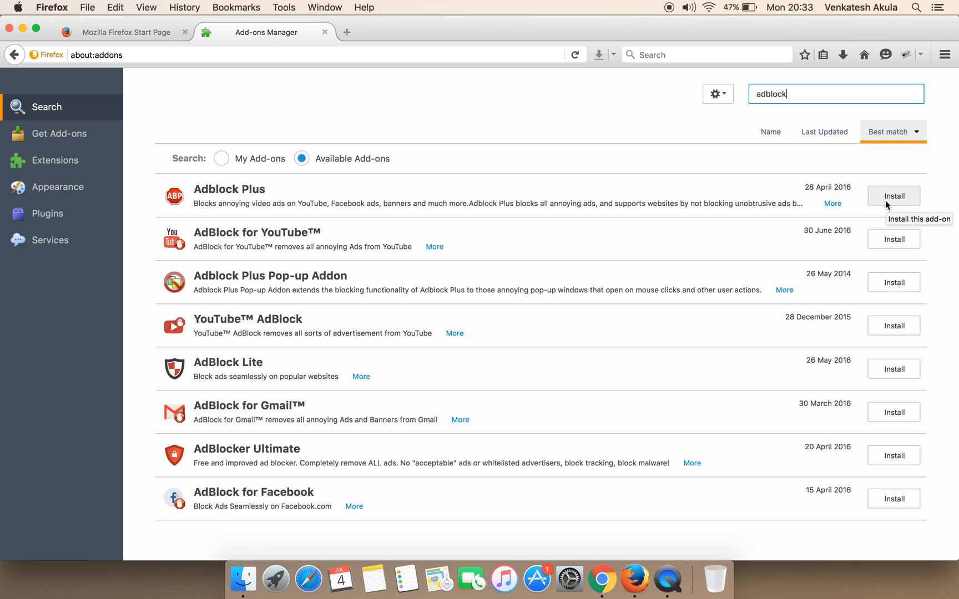
# - Install Adblock Plus from the add-on search results
pyautogui.click(892, 196)
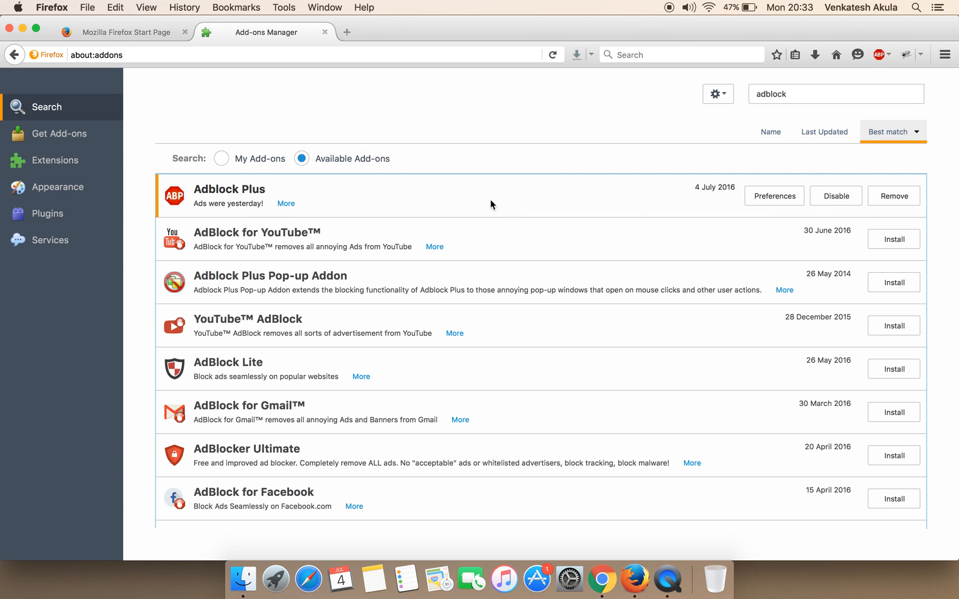
pyautogui.moveTo(439, 185)
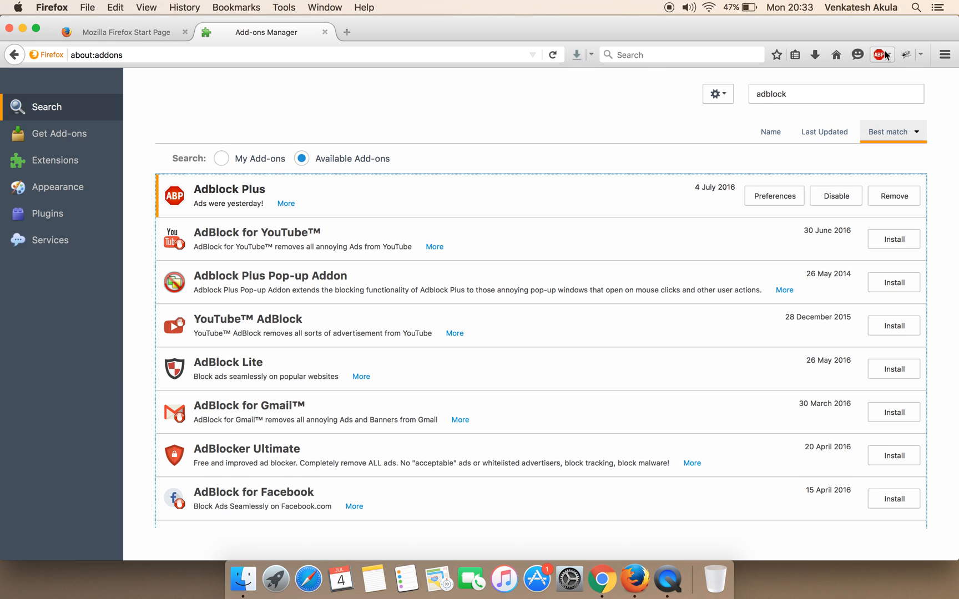
pyautogui.moveTo(358, 43)
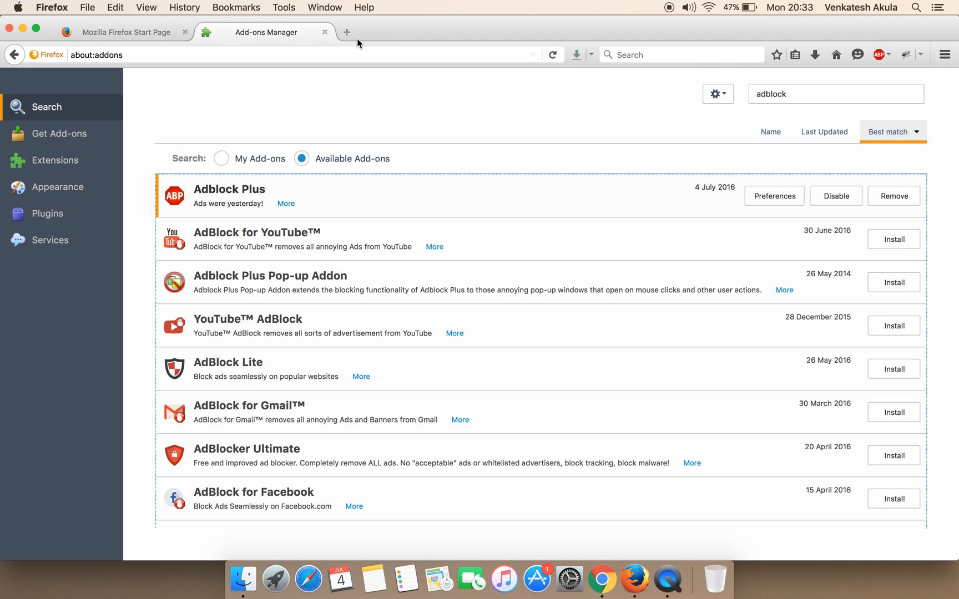
# - Load youtube.com in a new tab and open the Adblock Plus icon menu
pyautogui.click(347, 32)
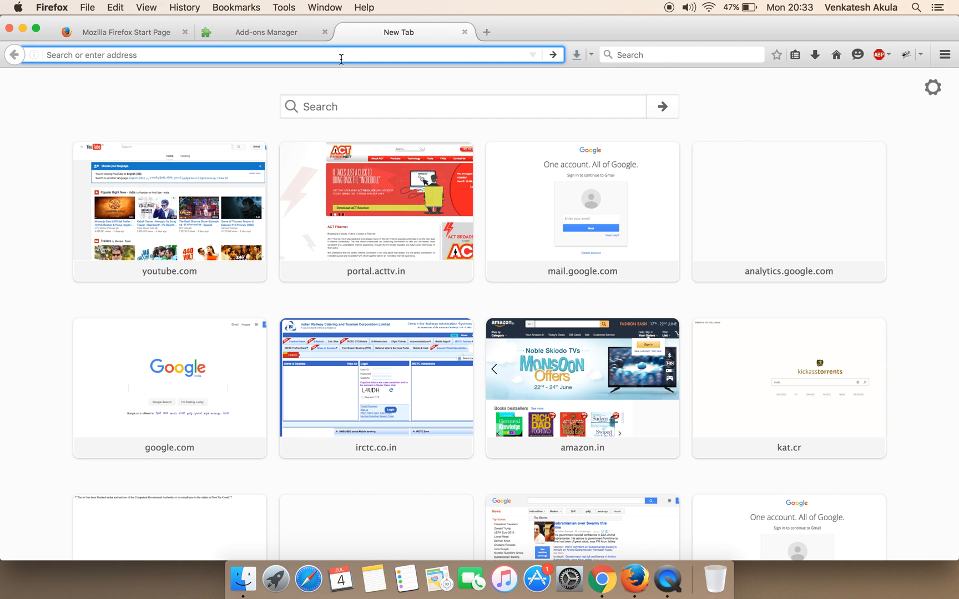
pyautogui.write('youtube.com')
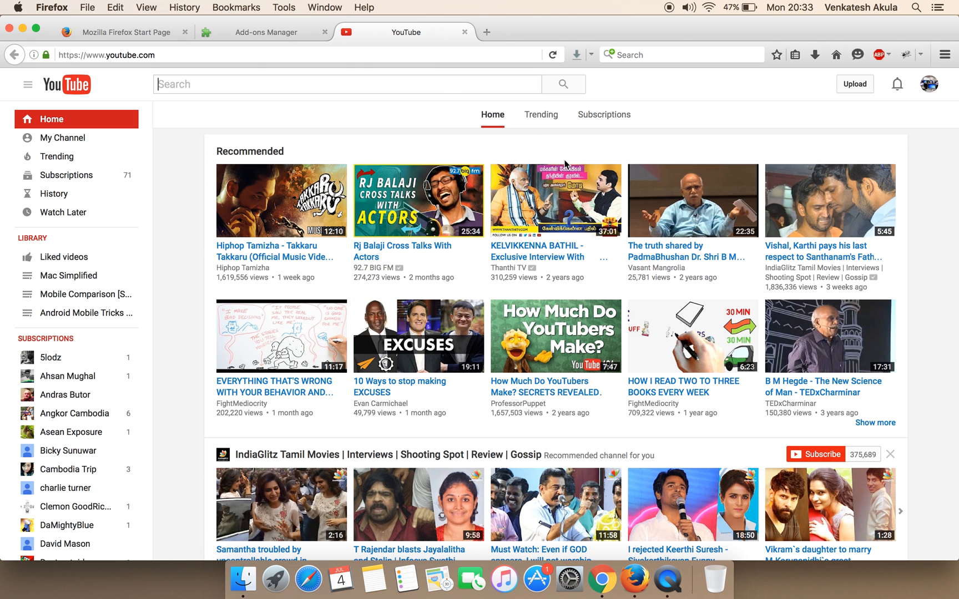
pyautogui.scroll(-3)
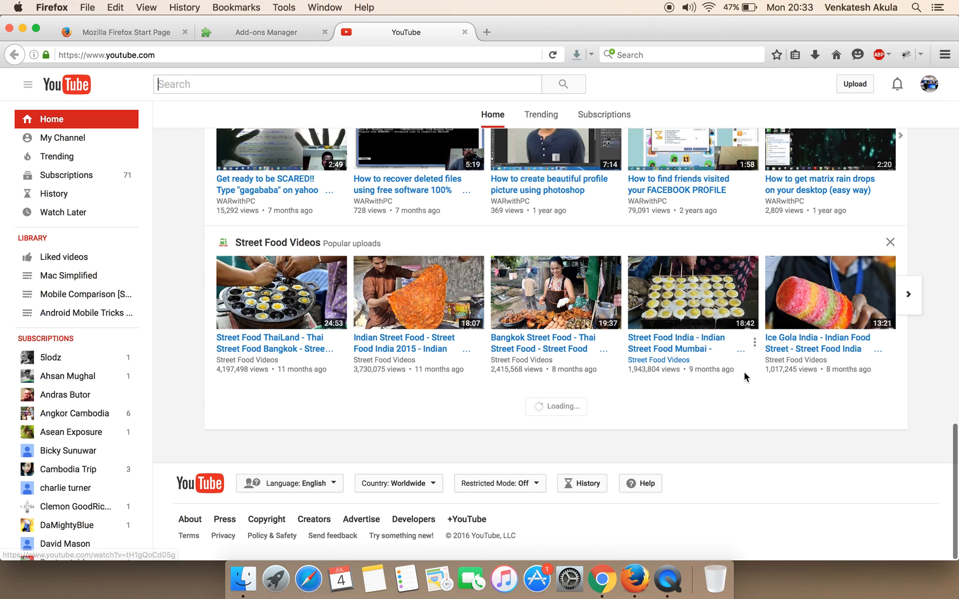
pyautogui.click(878, 55)
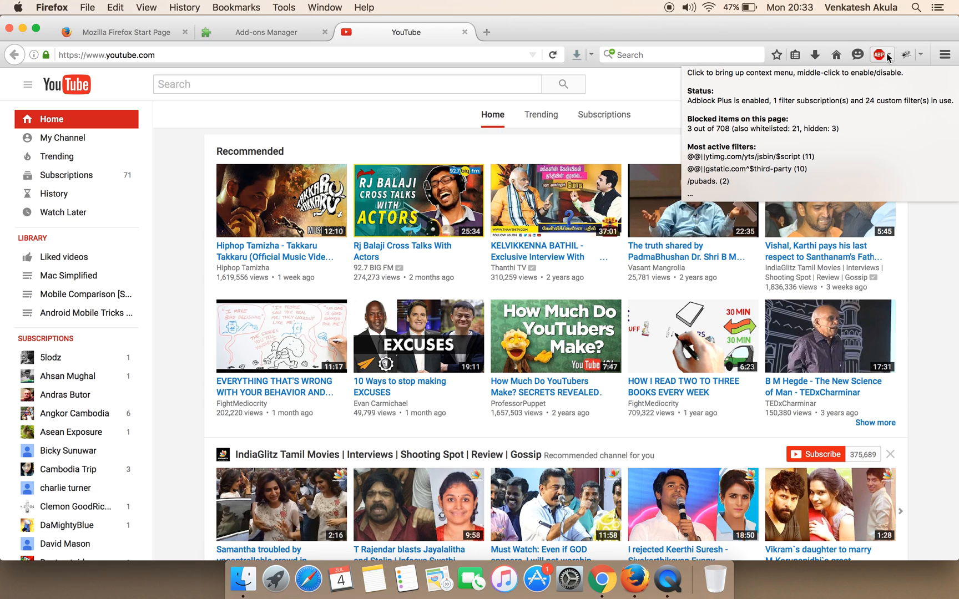
pyautogui.click(879, 54)
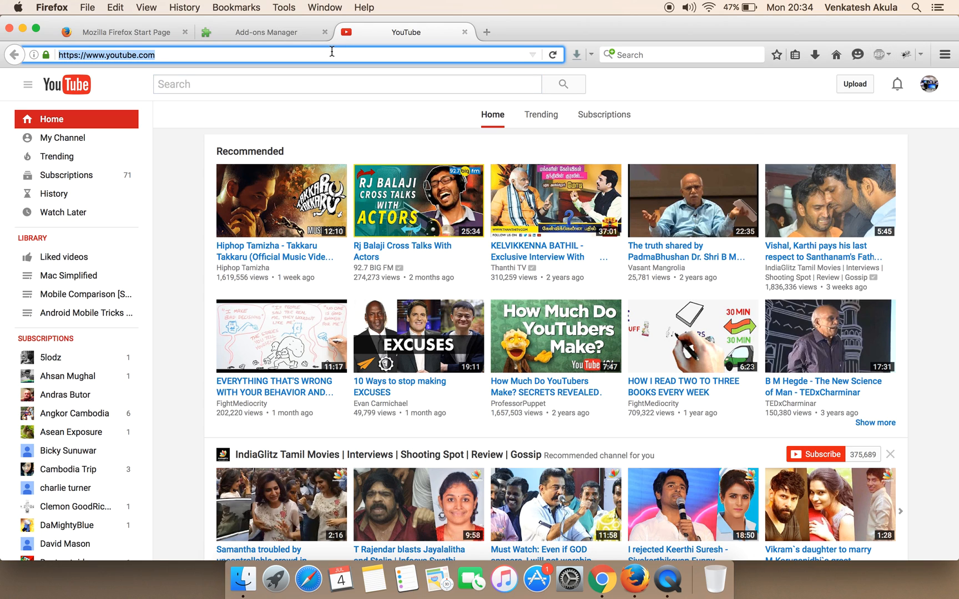
# - Reload YouTube with Adblock Plus turned off to show the Lenovo banner ad
pyautogui.click(552, 54)
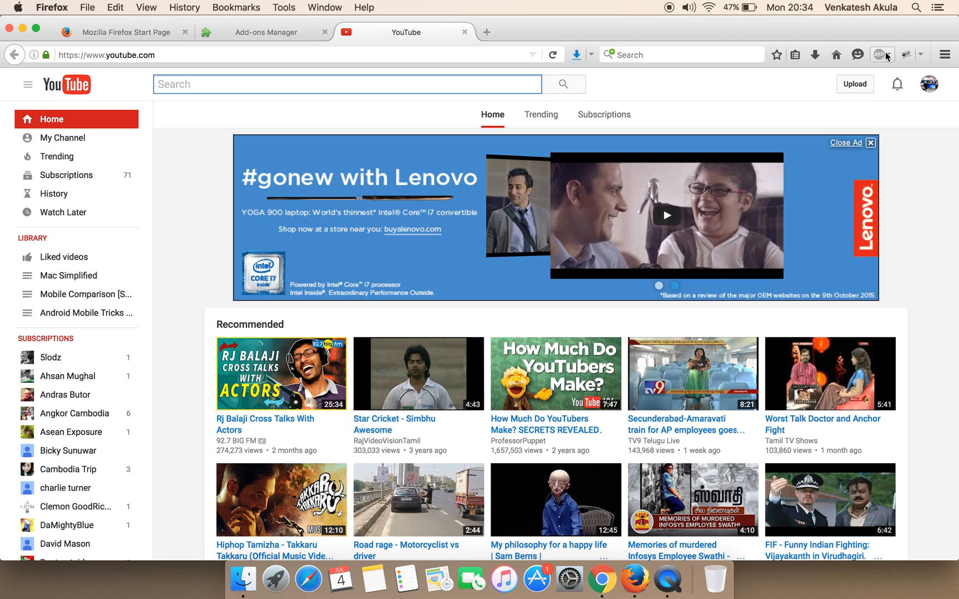
pyautogui.moveTo(883, 54)
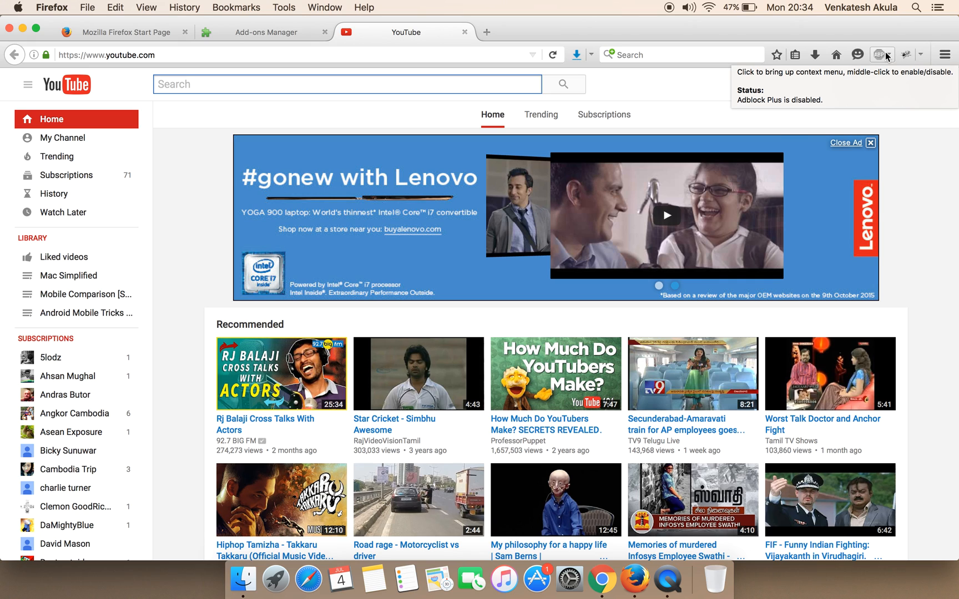
# - Re-enable Adblock Plus and scroll YouTube to confirm the banner ad is gone
pyautogui.click(871, 143)
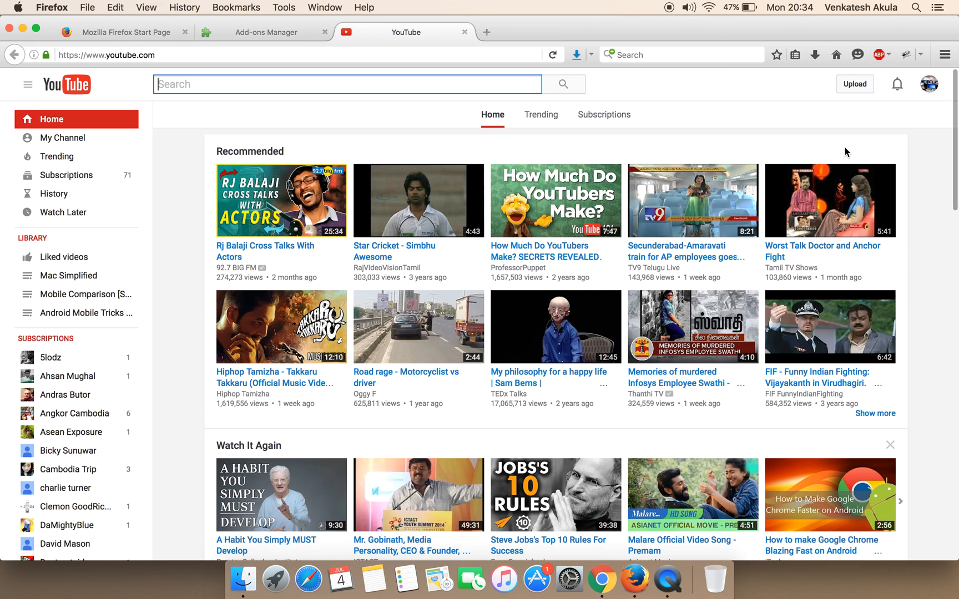
pyautogui.scroll(-3)
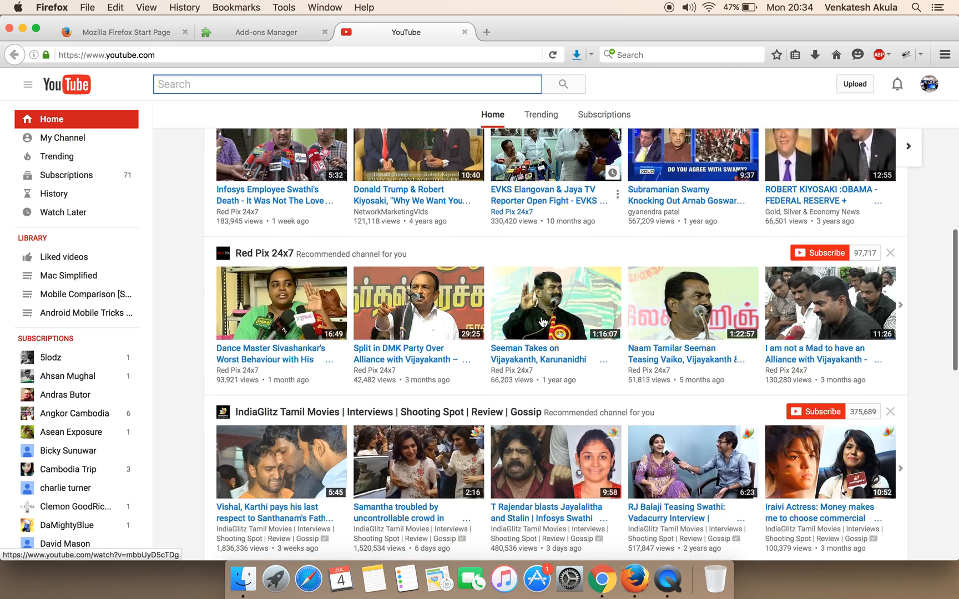
pyautogui.scroll(3)
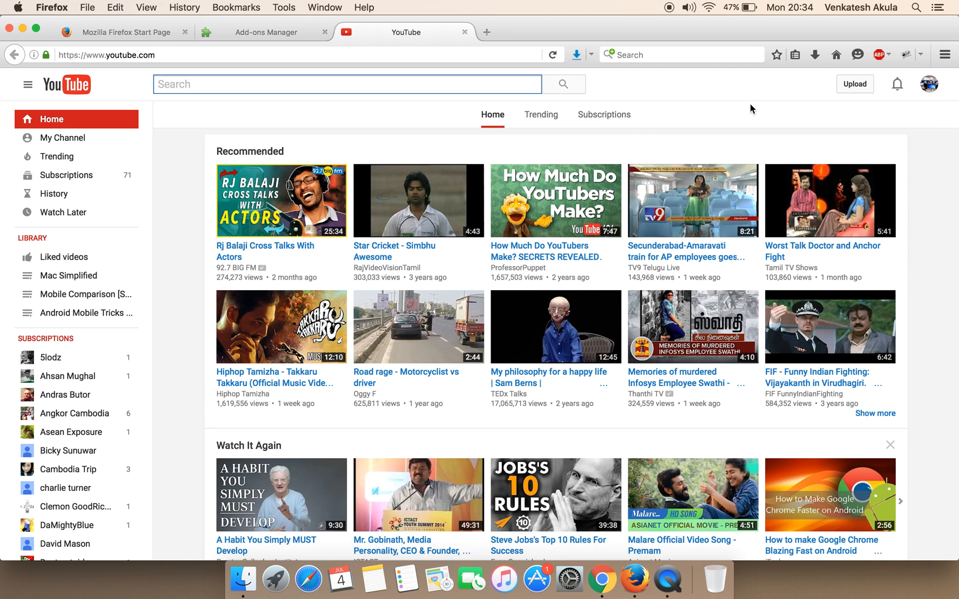
pyautogui.click(346, 84)
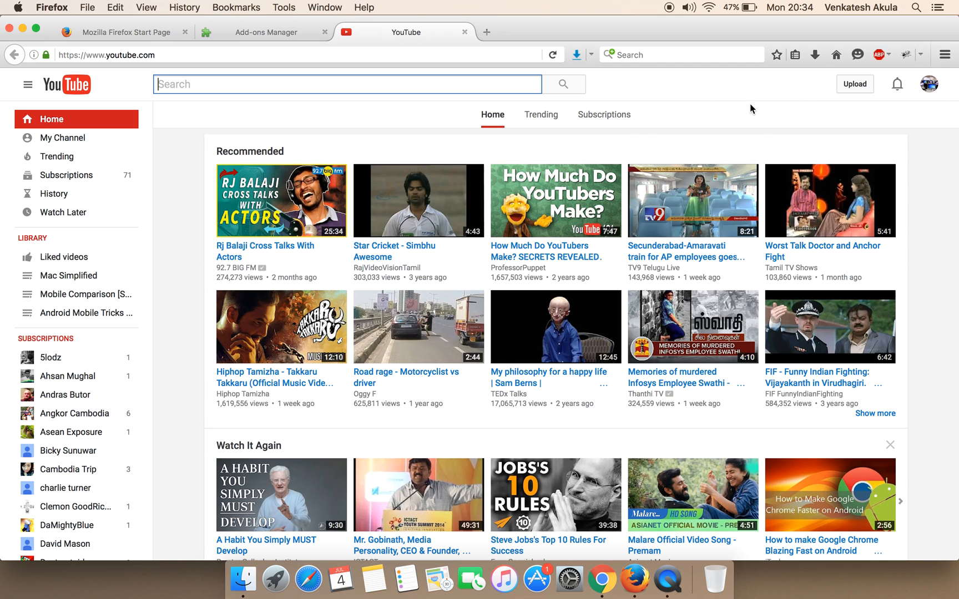